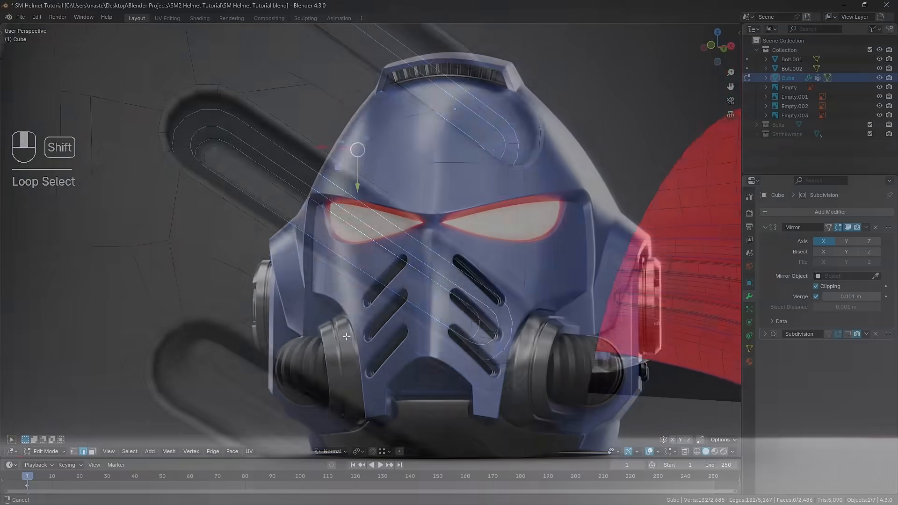
Enter Edit Mode on the helmet mesh to select the two vent slot loops
key("Tab")
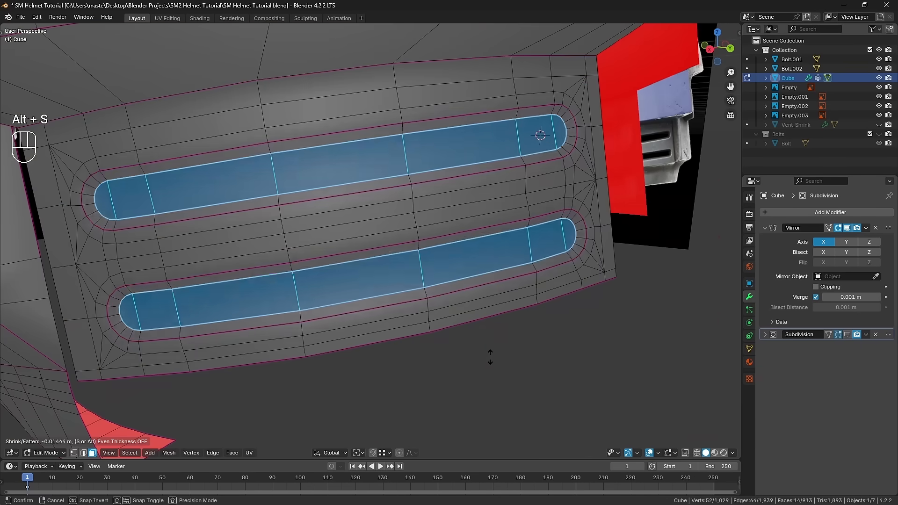
mouse_move(491, 359)
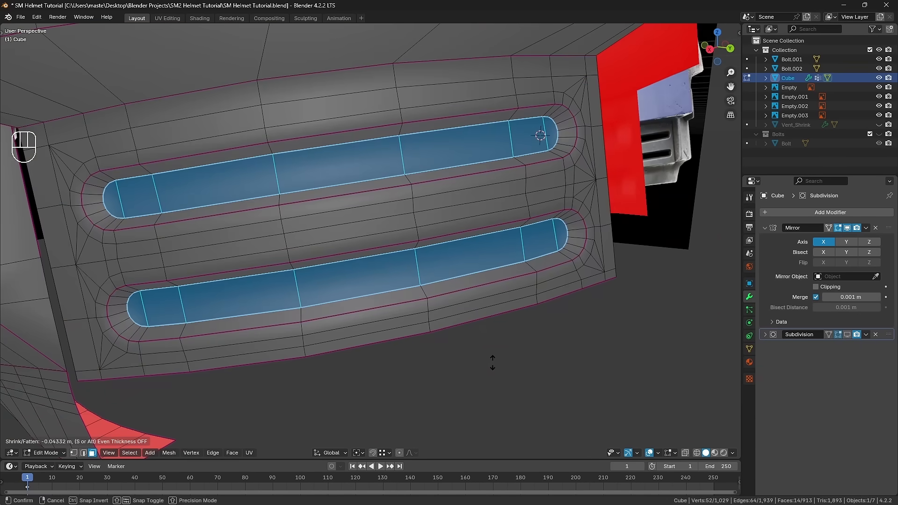